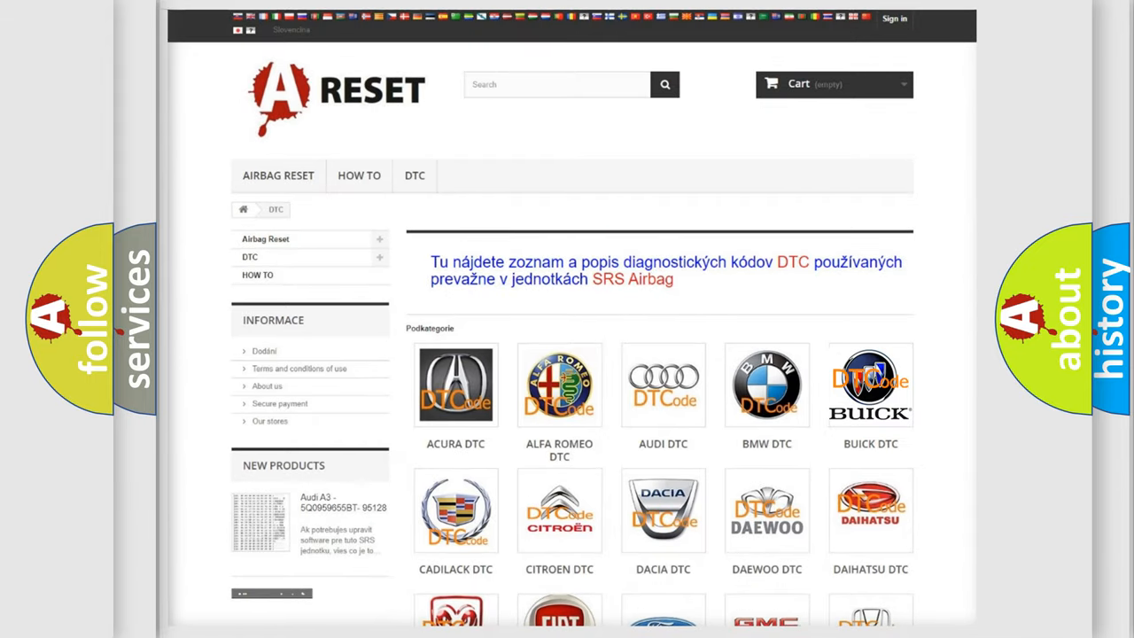
Step: Open the Buick DTC subcategory and scroll through its B0002–B101E airbag code list
click(870, 385)
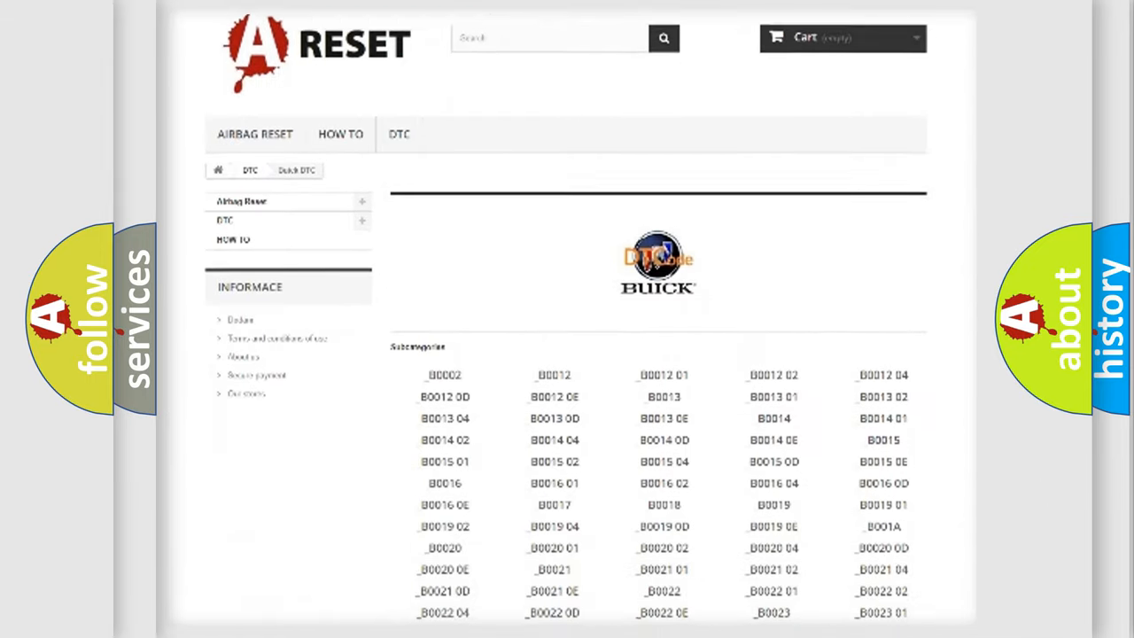
scroll(down, 3)
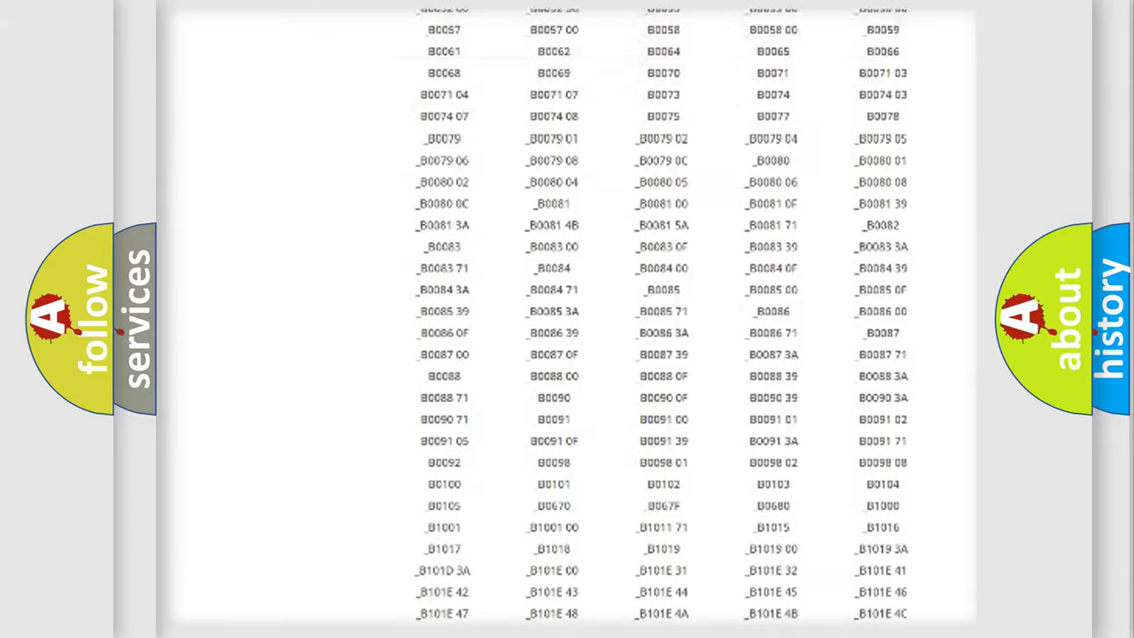